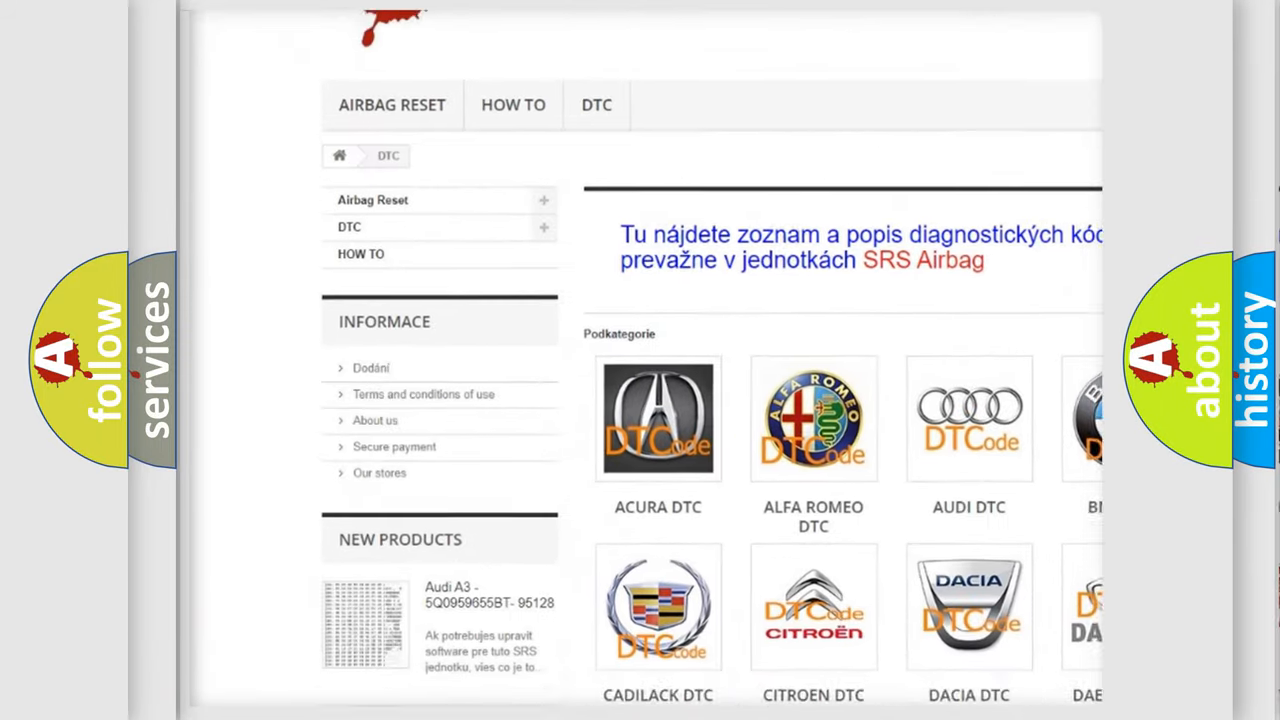
scroll(down, 3)
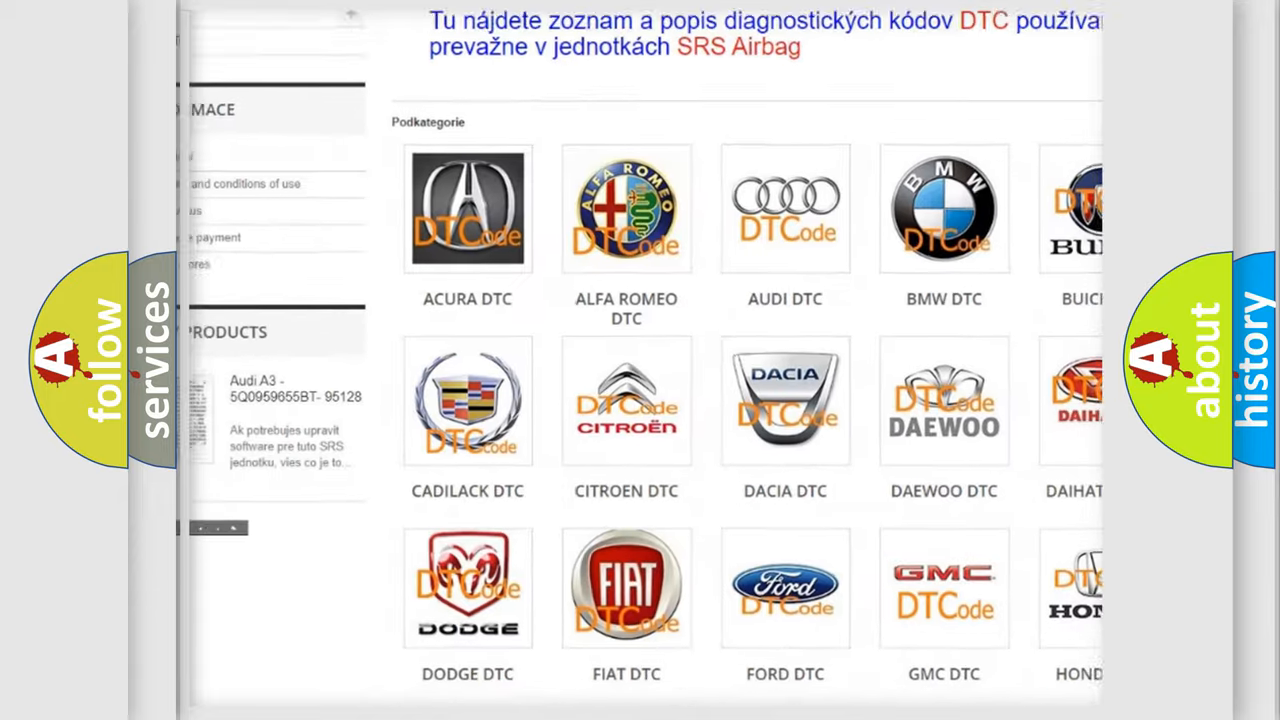